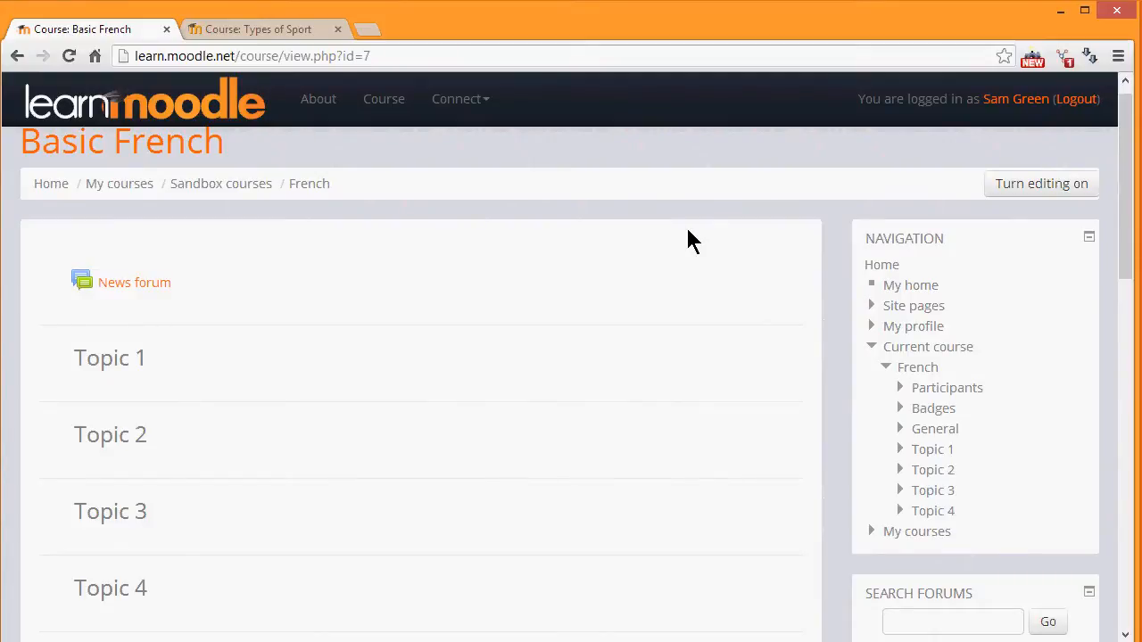
pyautogui.moveTo(1025, 214)
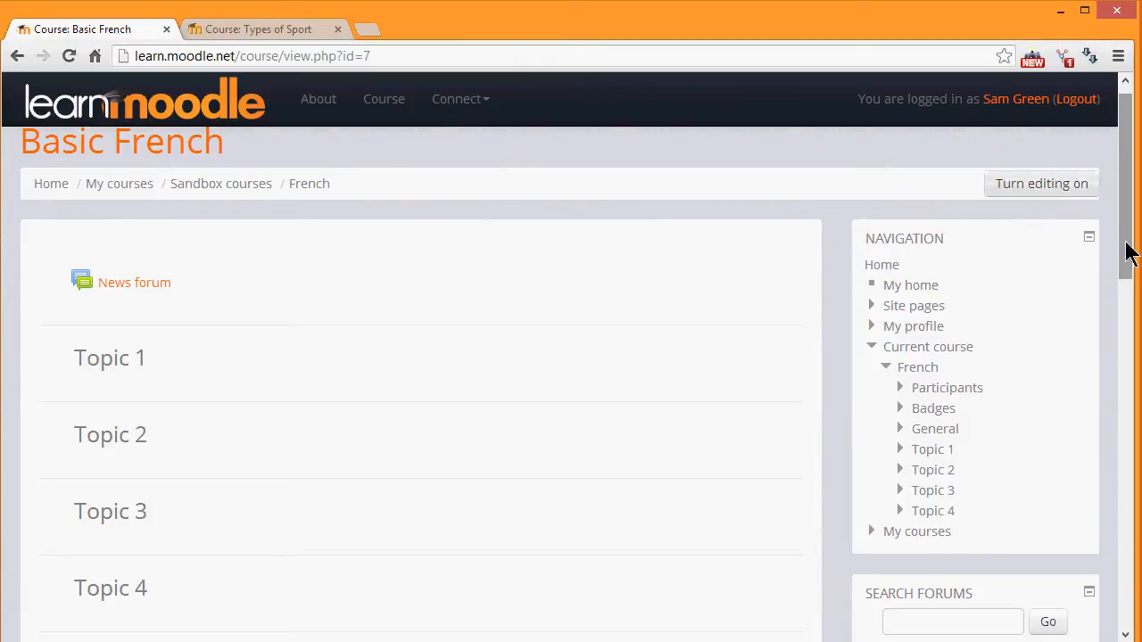
# - Turn editing on for the Basic French course from Course administration
pyautogui.scroll(-3)
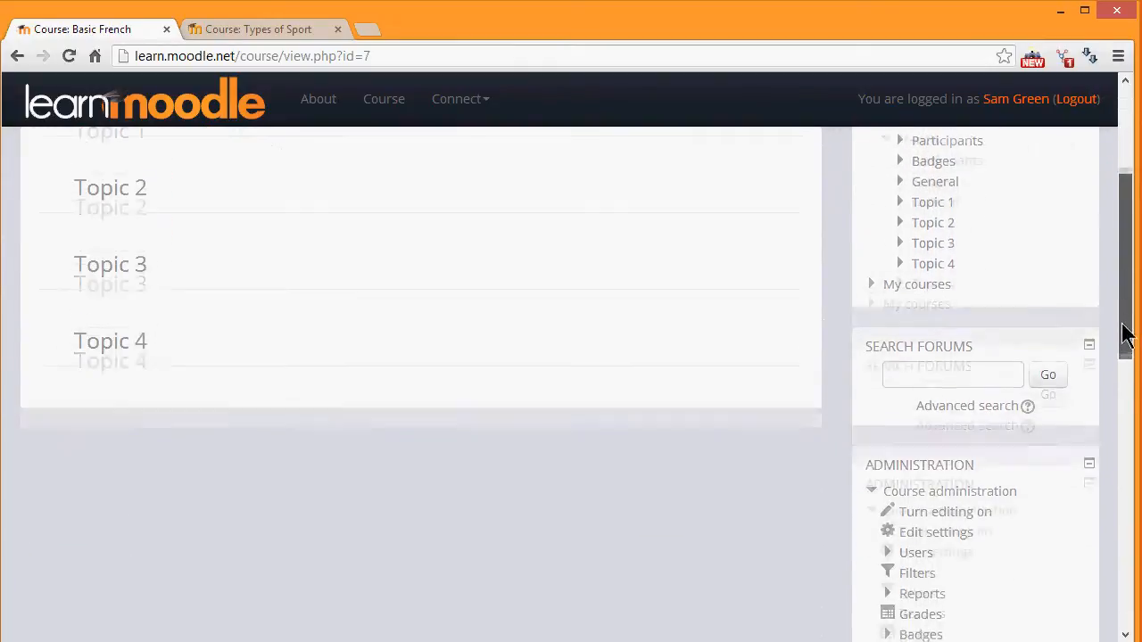
pyautogui.scroll(-3)
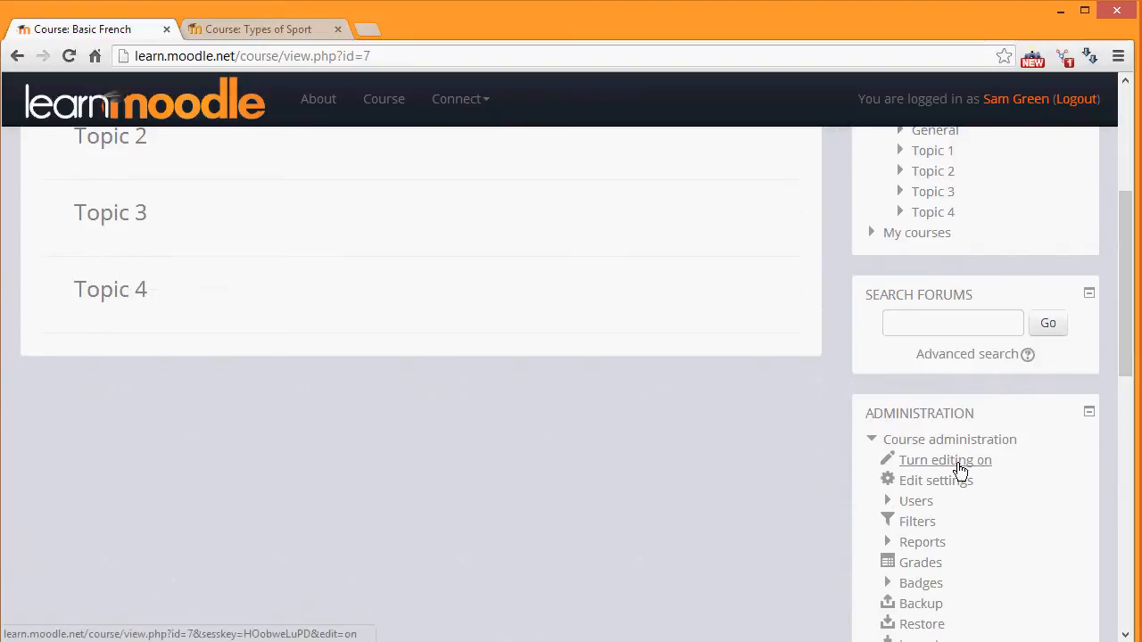
pyautogui.click(944, 460)
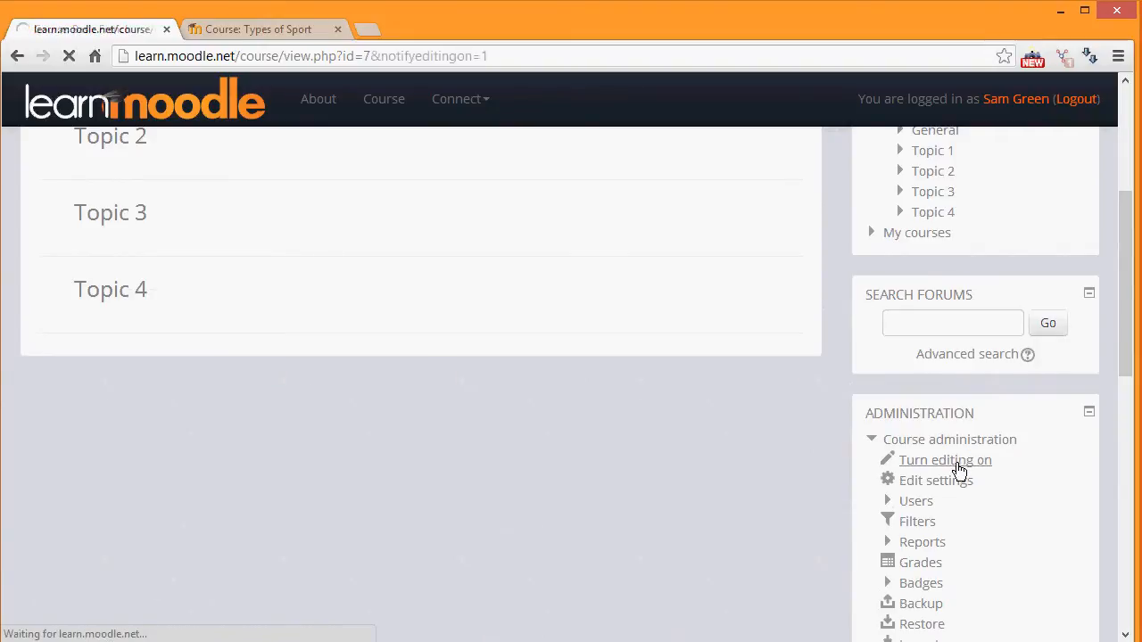
pyautogui.click(944, 459)
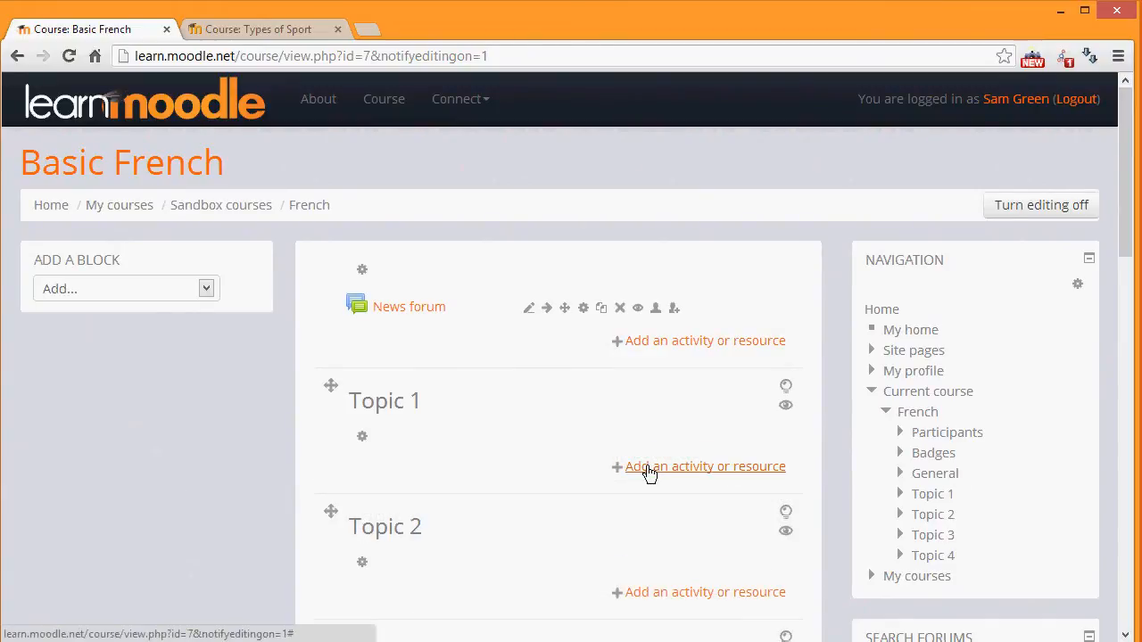
pyautogui.moveTo(482, 477)
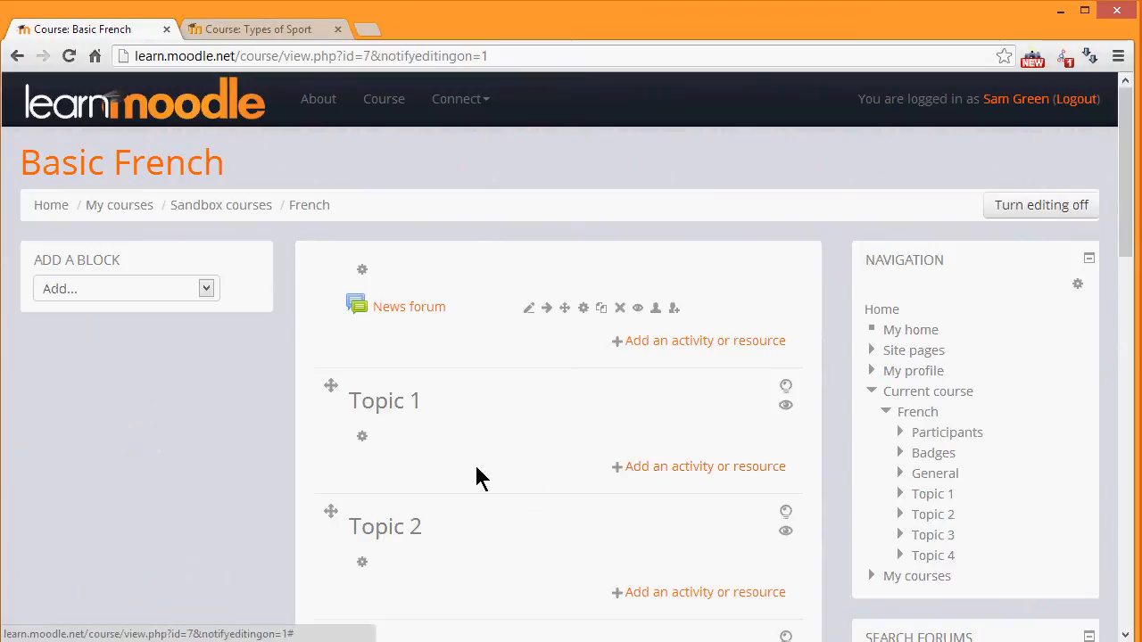
pyautogui.moveTo(361, 445)
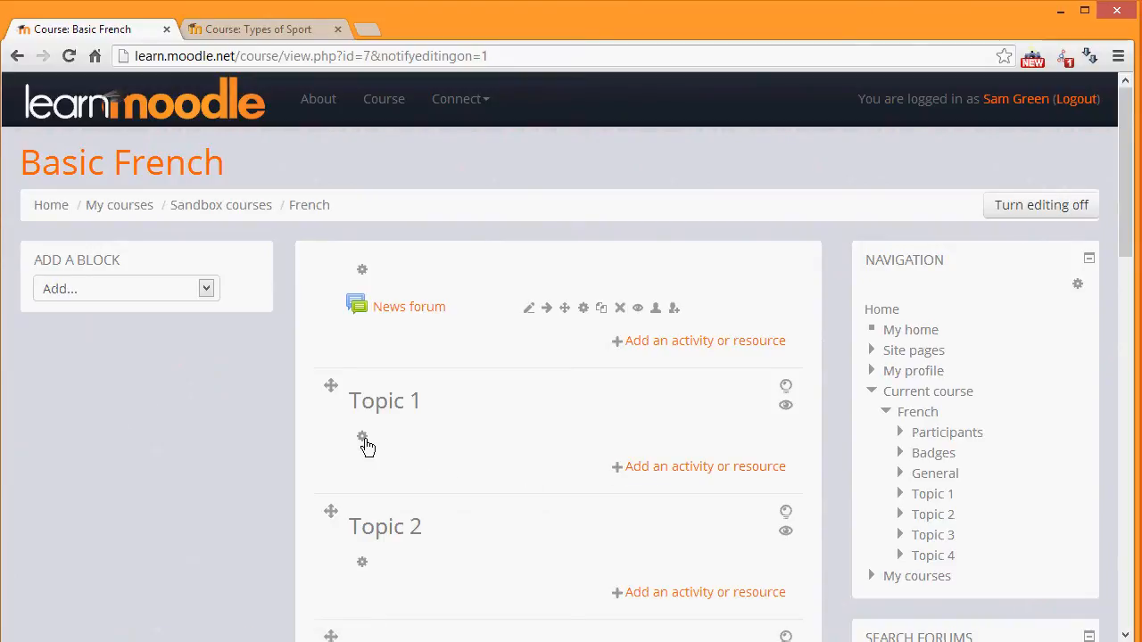
pyautogui.moveTo(362, 437)
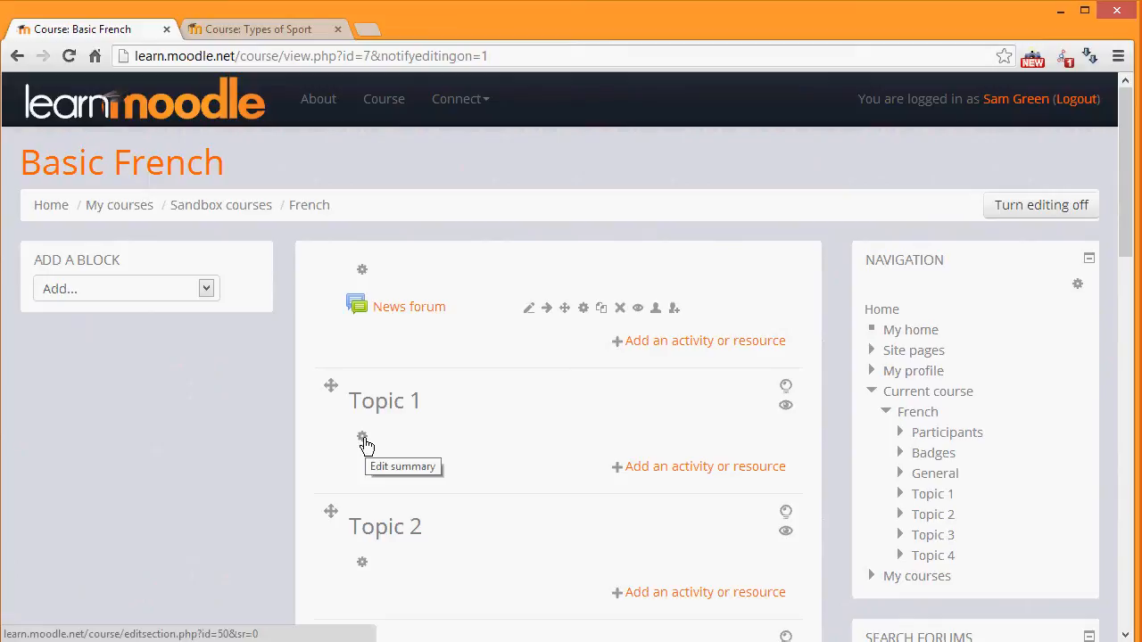
# - In Topic 1's edit form, untick the default section name and enter 'Reading'
pyautogui.click(362, 437)
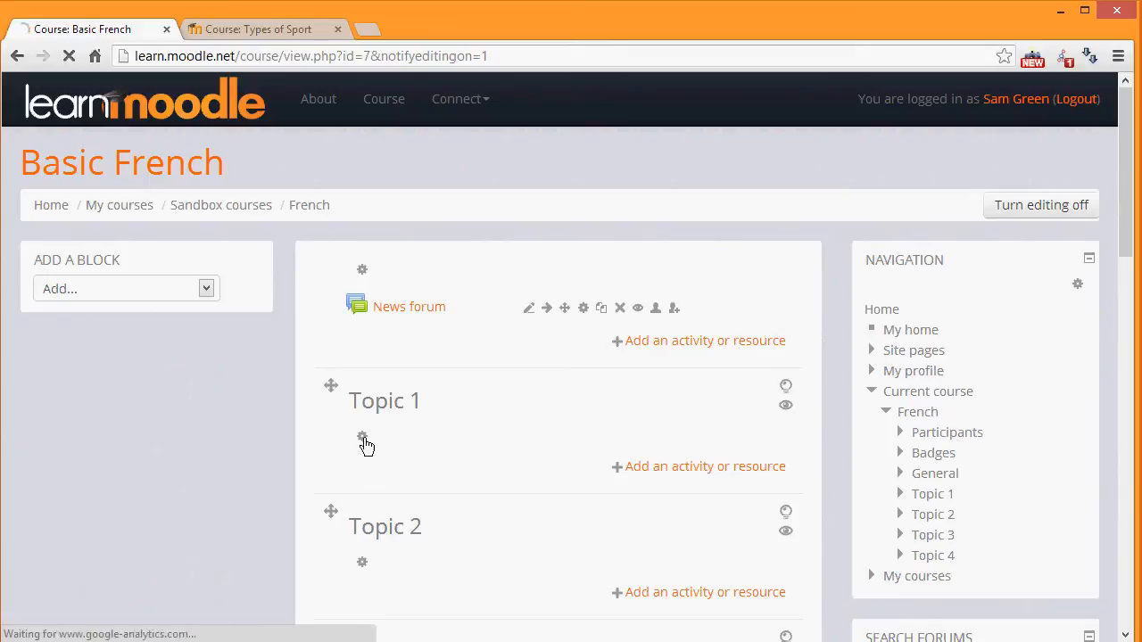
pyautogui.click(361, 437)
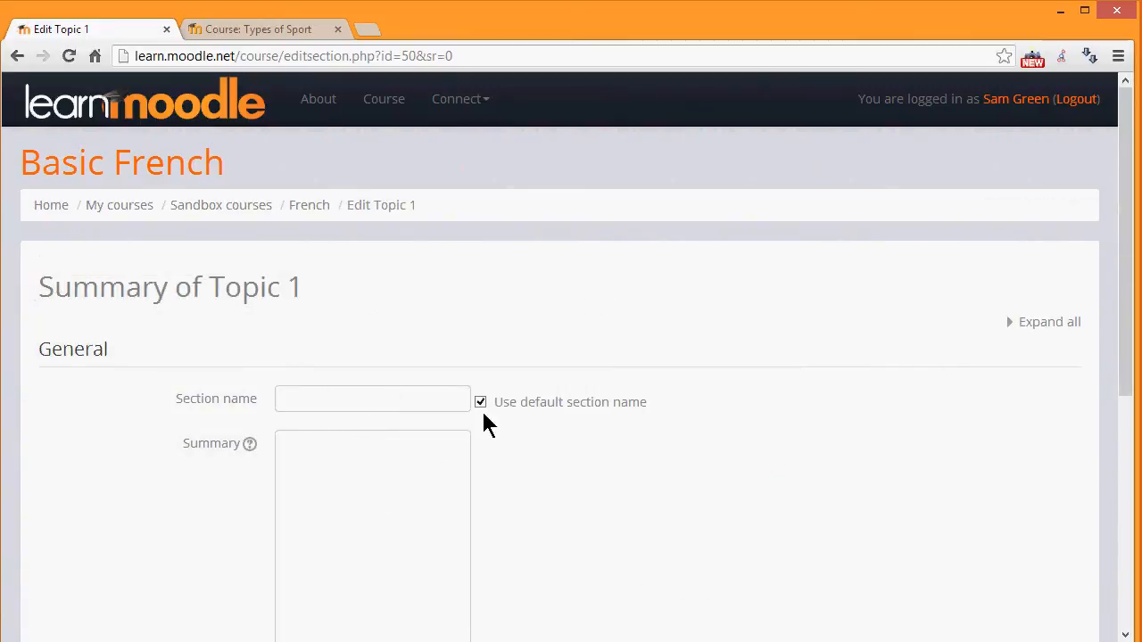
pyautogui.click(480, 402)
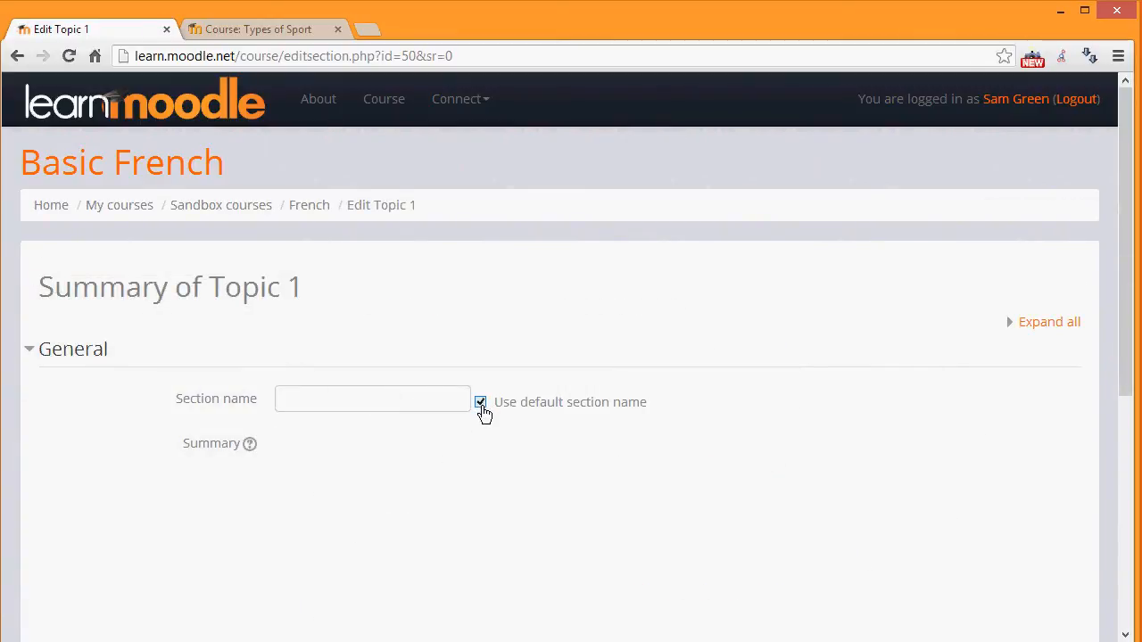
pyautogui.click(480, 401)
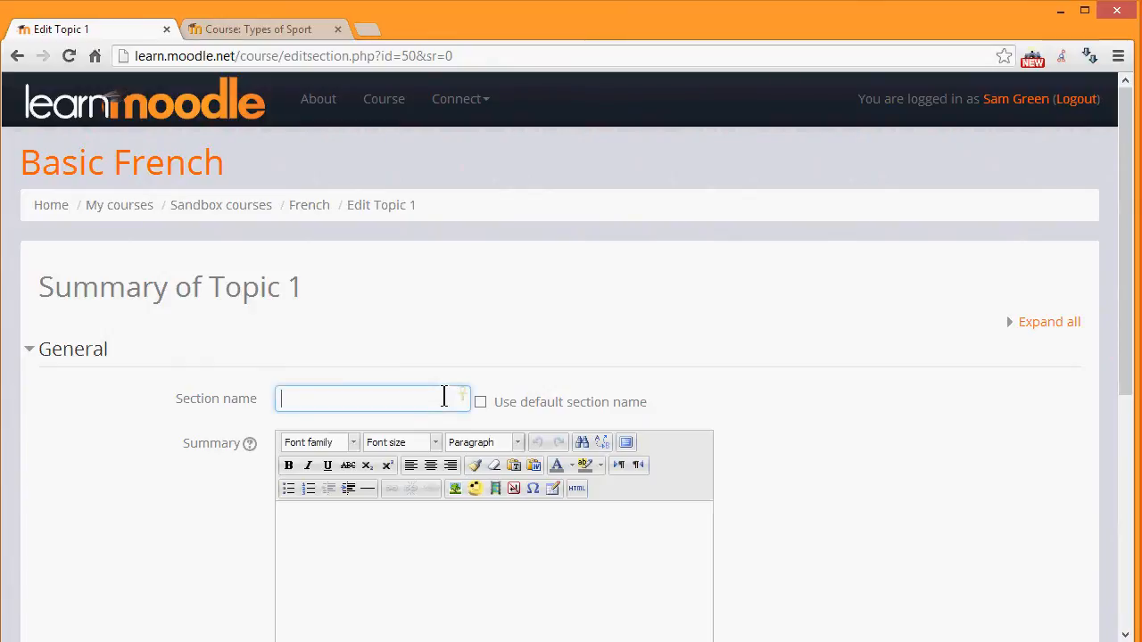
pyautogui.write('Readub')
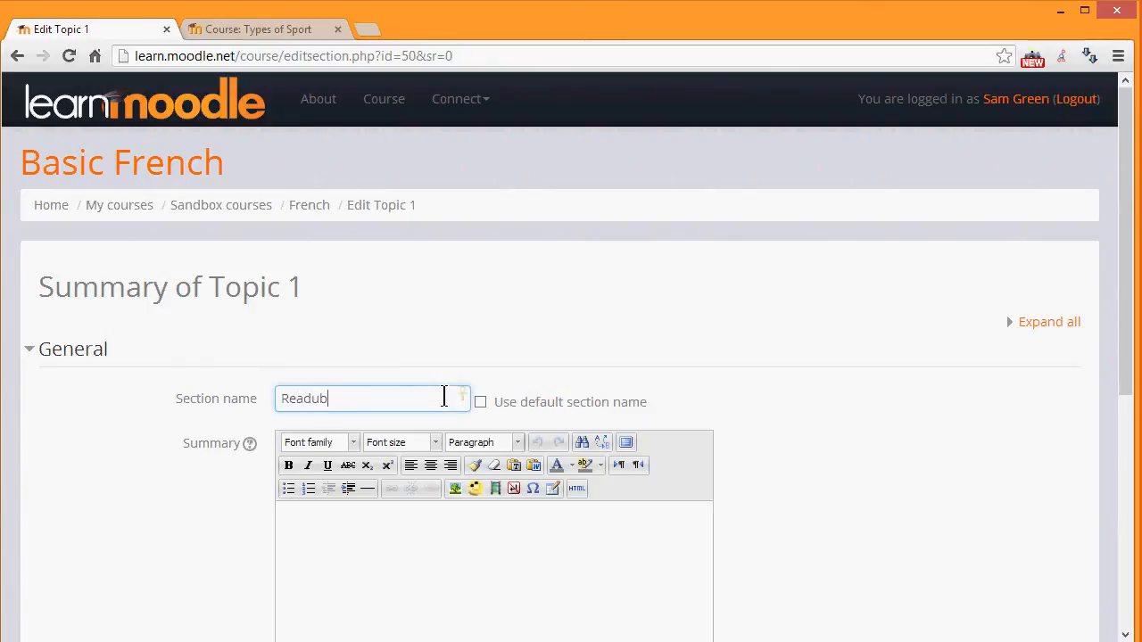
pyautogui.write('Reading')
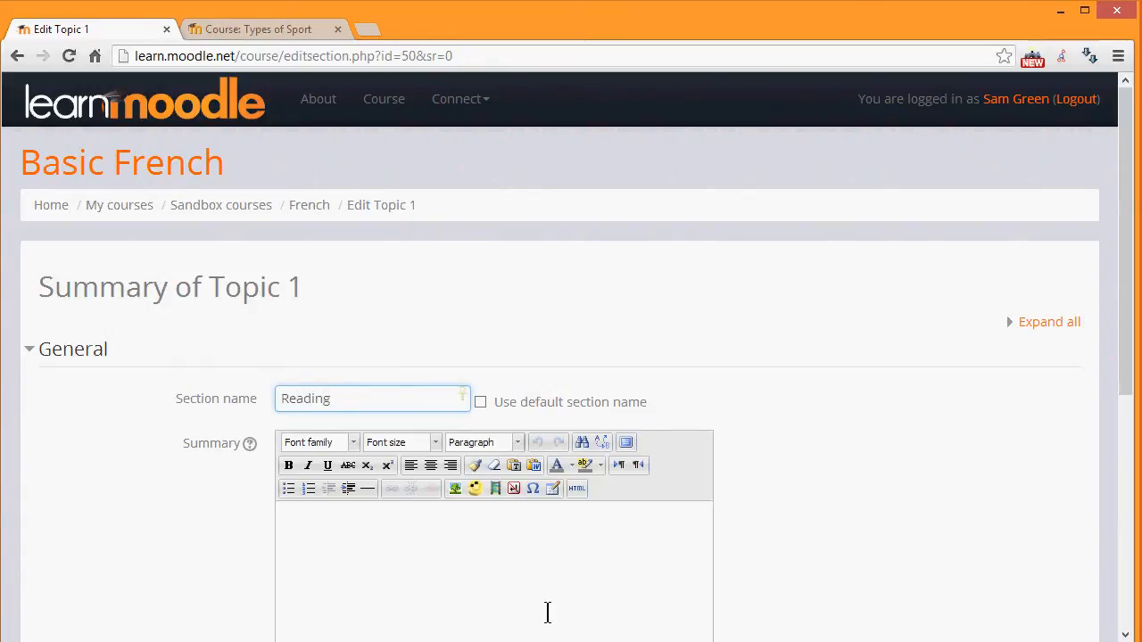
pyautogui.moveTo(1037, 436)
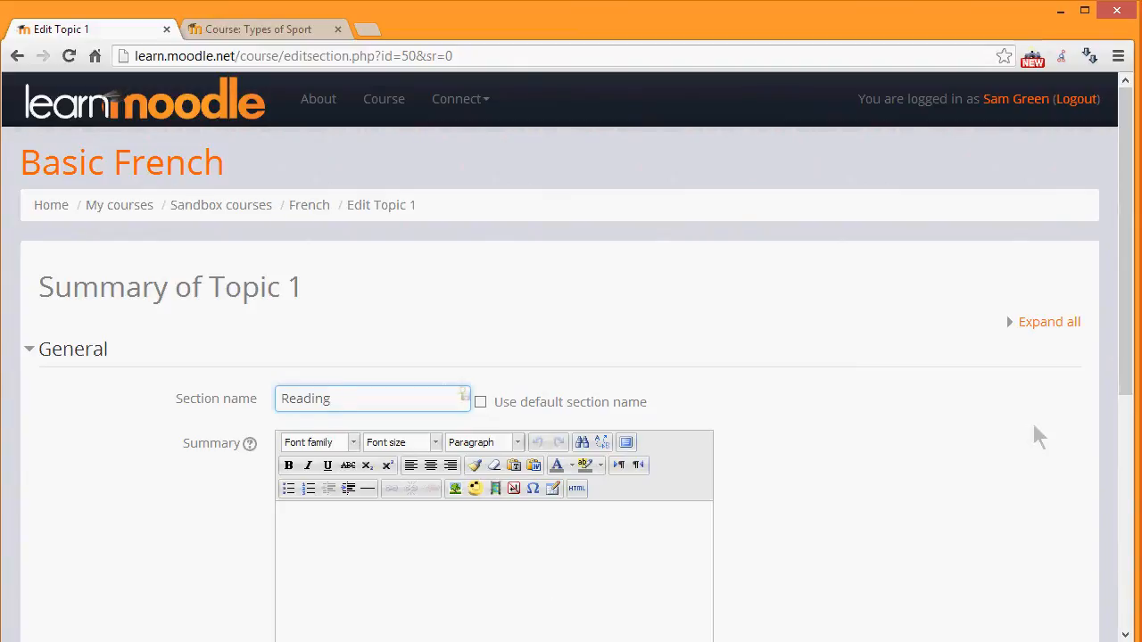
pyautogui.scroll(-3)
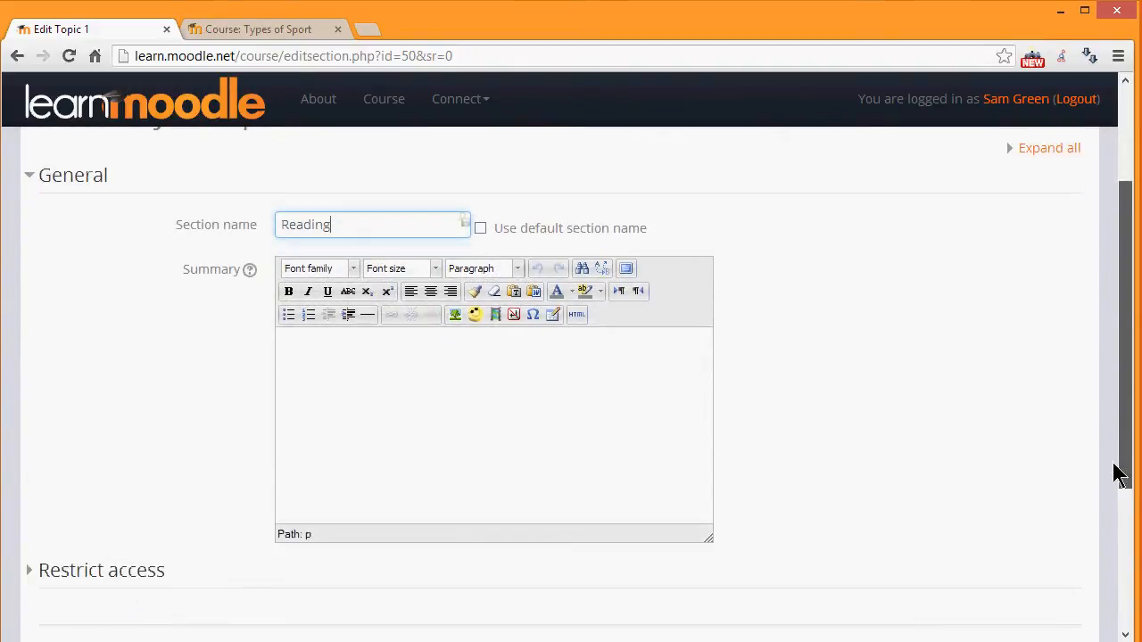
pyautogui.scroll(-3)
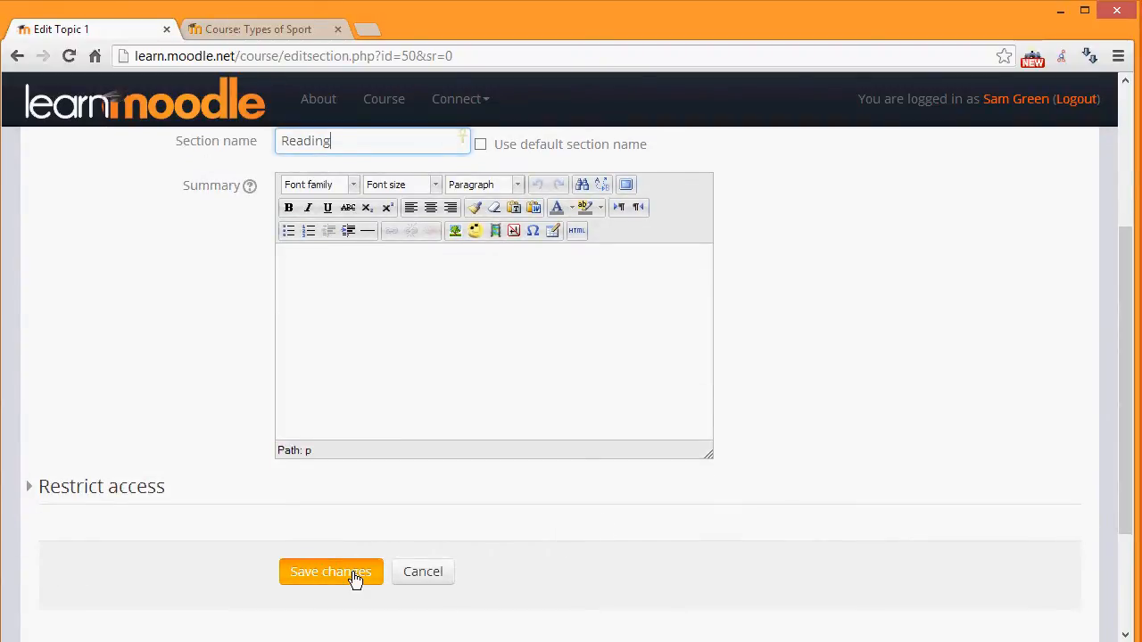
# - Save the Edit Topic form so the course page shows the 'Reading' section
pyautogui.click(330, 571)
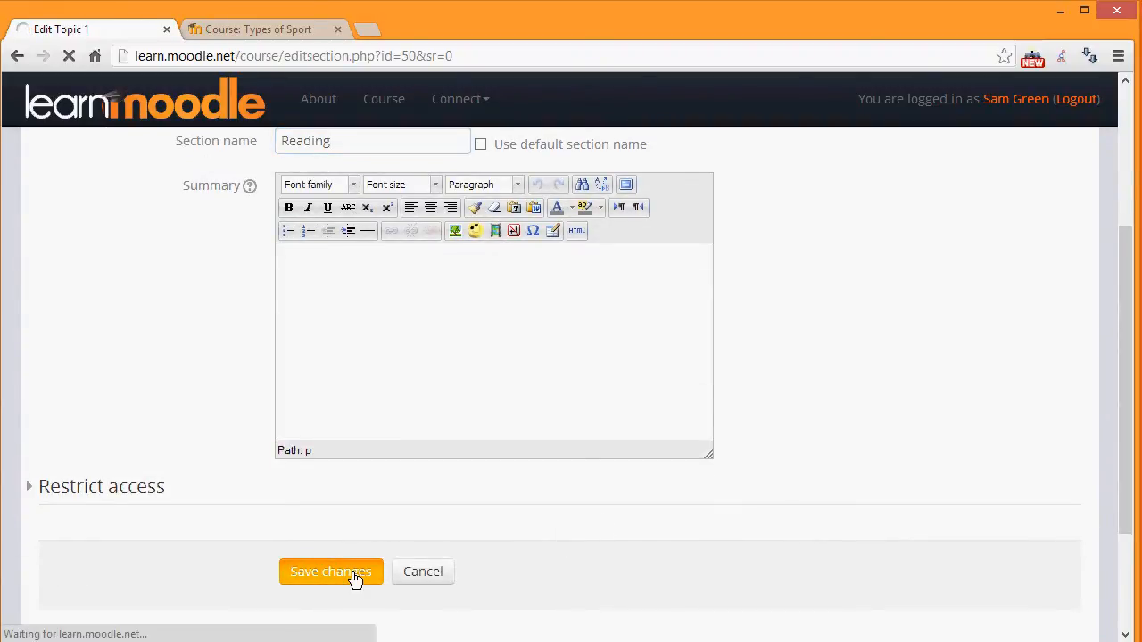
pyautogui.click(330, 572)
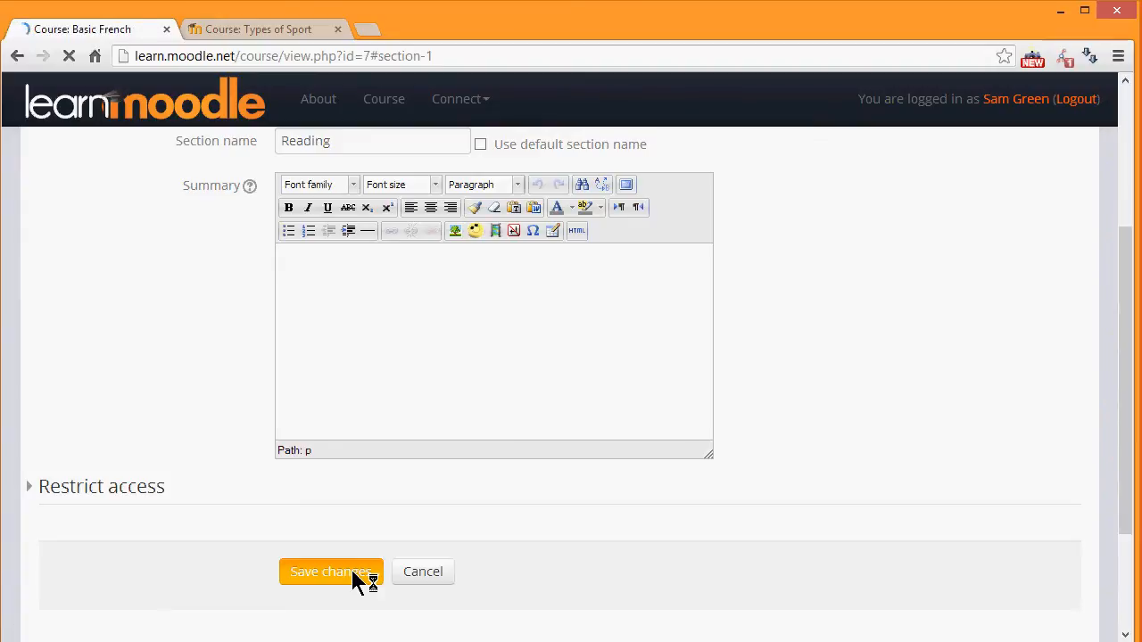
pyautogui.click(330, 571)
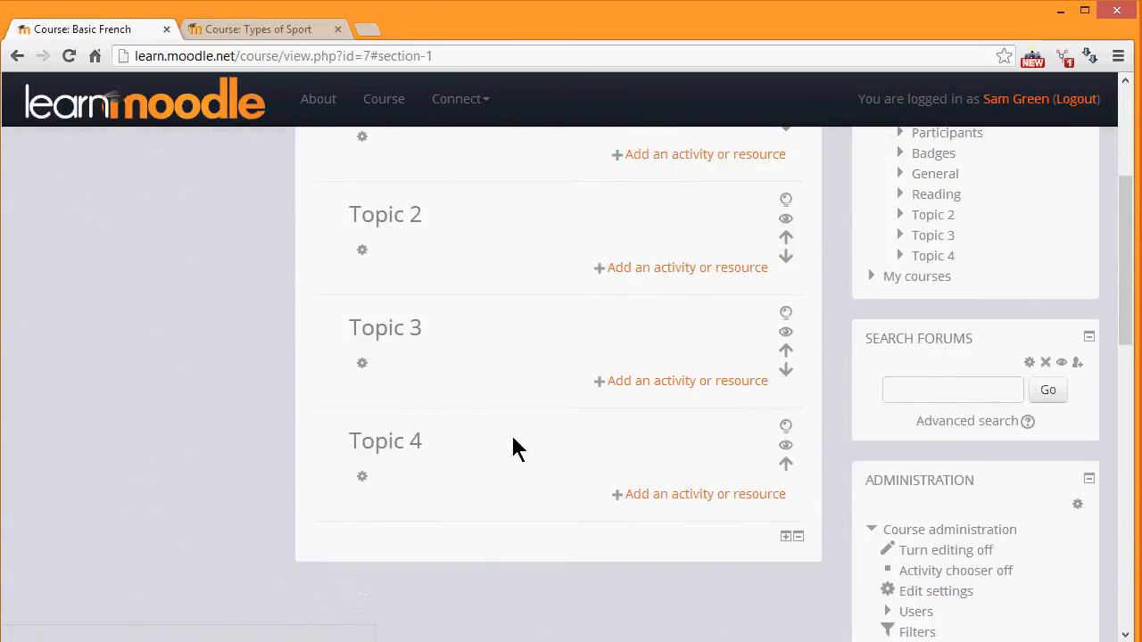
pyautogui.scroll(3)
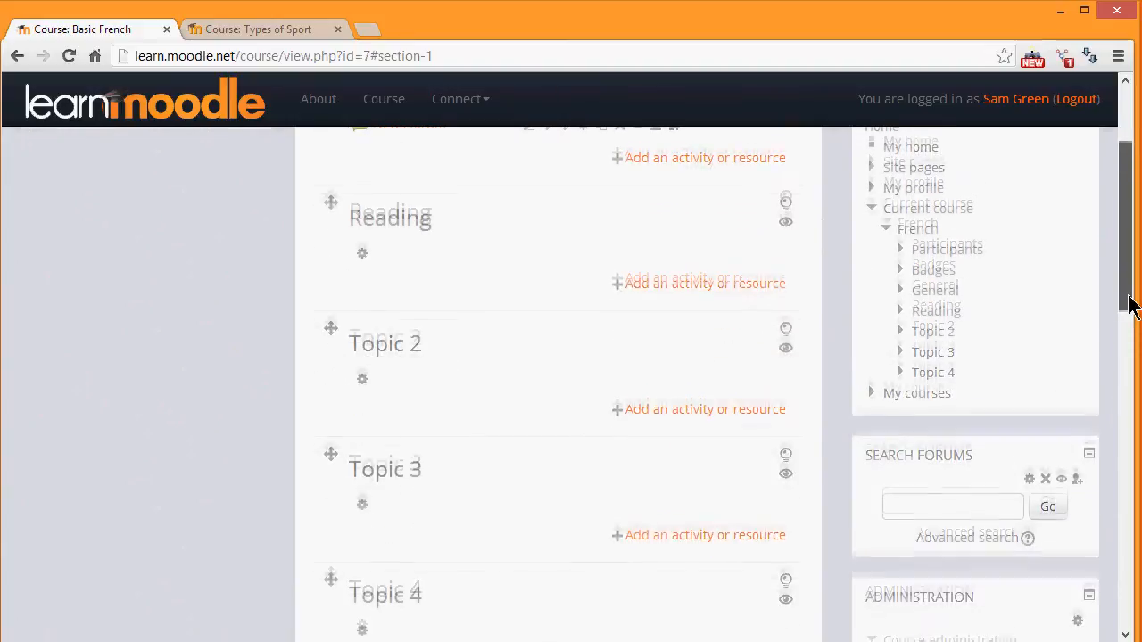
pyautogui.scroll(3)
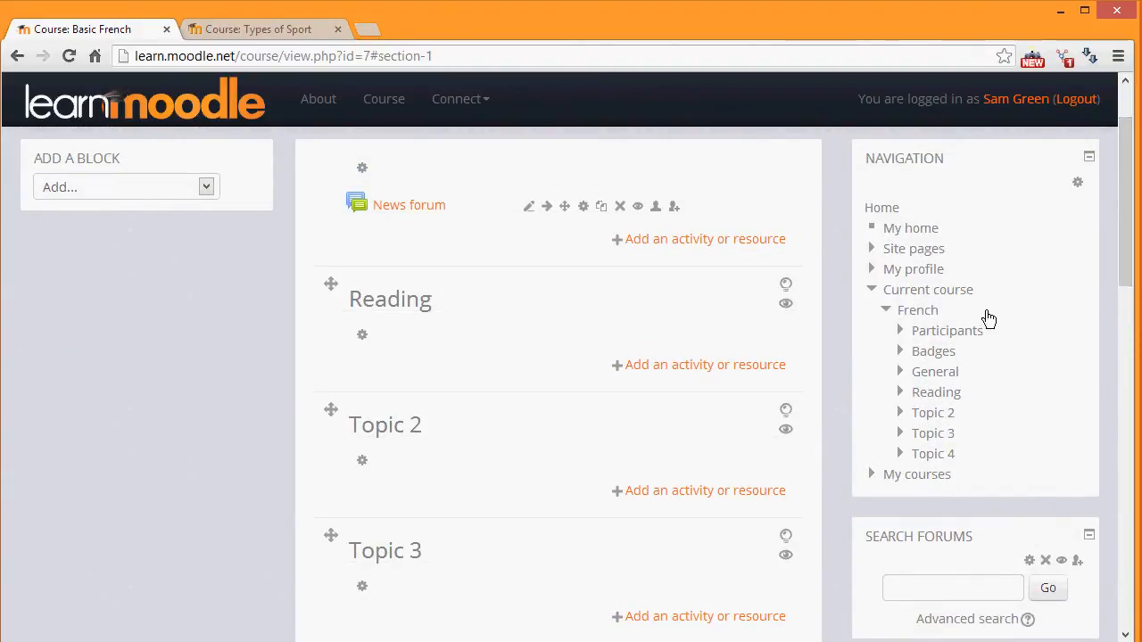
pyautogui.moveTo(964, 393)
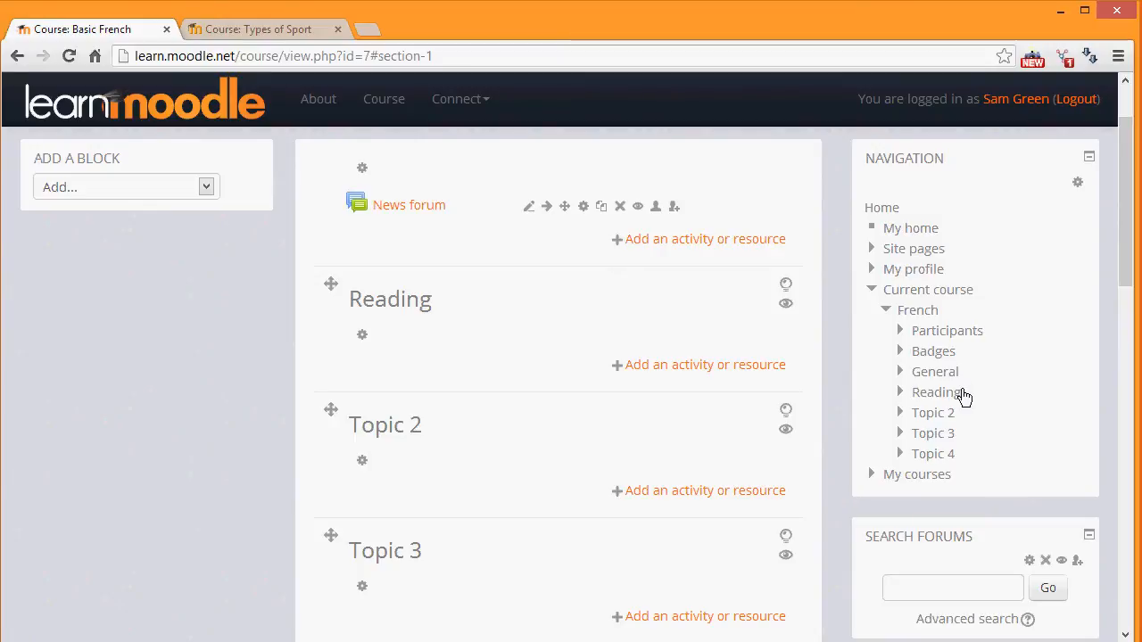
pyautogui.moveTo(482, 348)
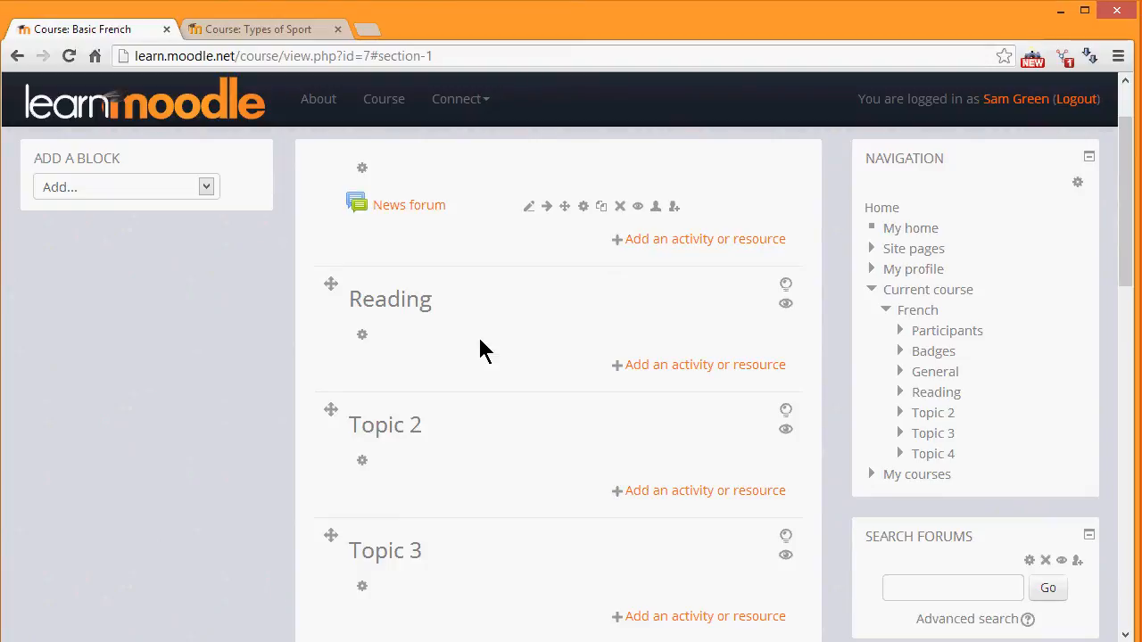
pyautogui.moveTo(331, 411)
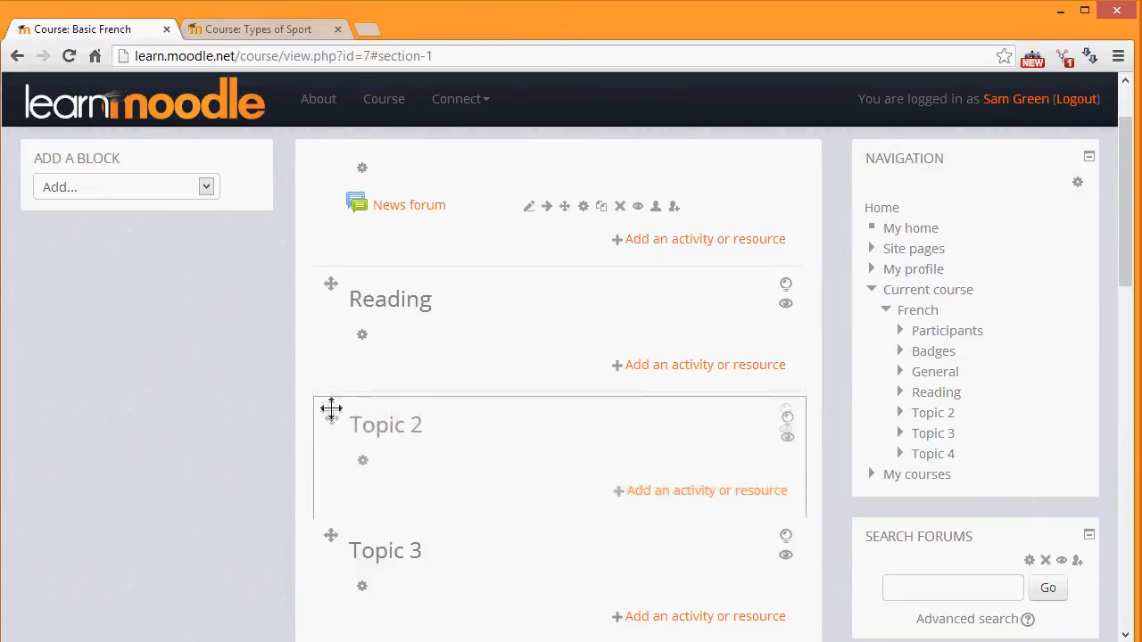
# - Drag Topic 2 above the Reading section so Reading becomes the second section
pyautogui.moveTo(331, 409); pyautogui.dragTo(331, 286)
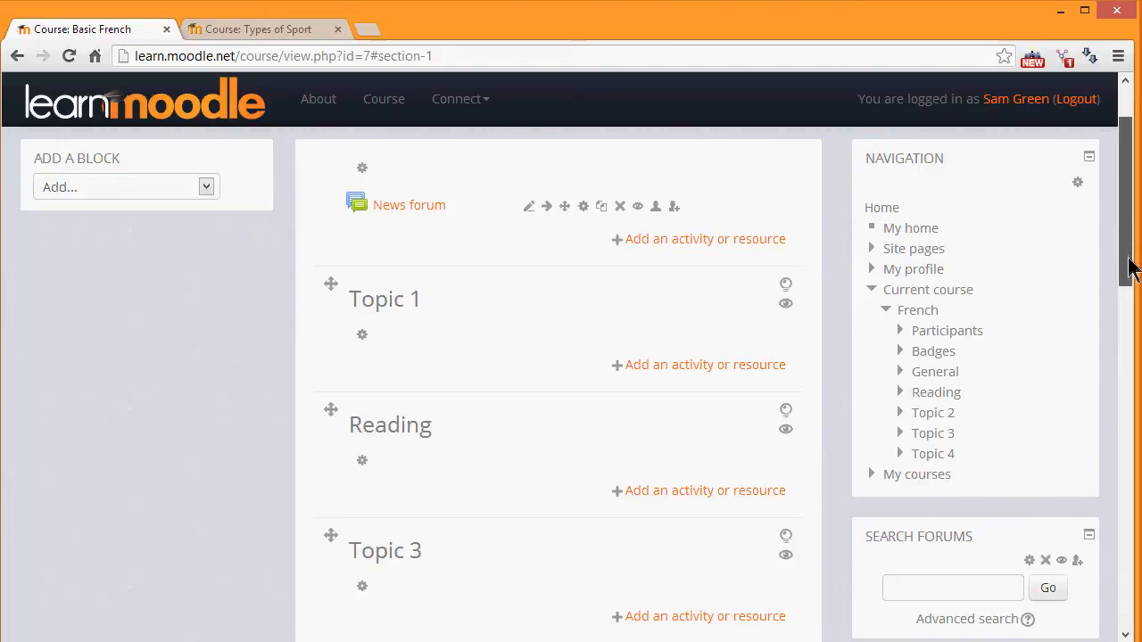
pyautogui.scroll(-3)
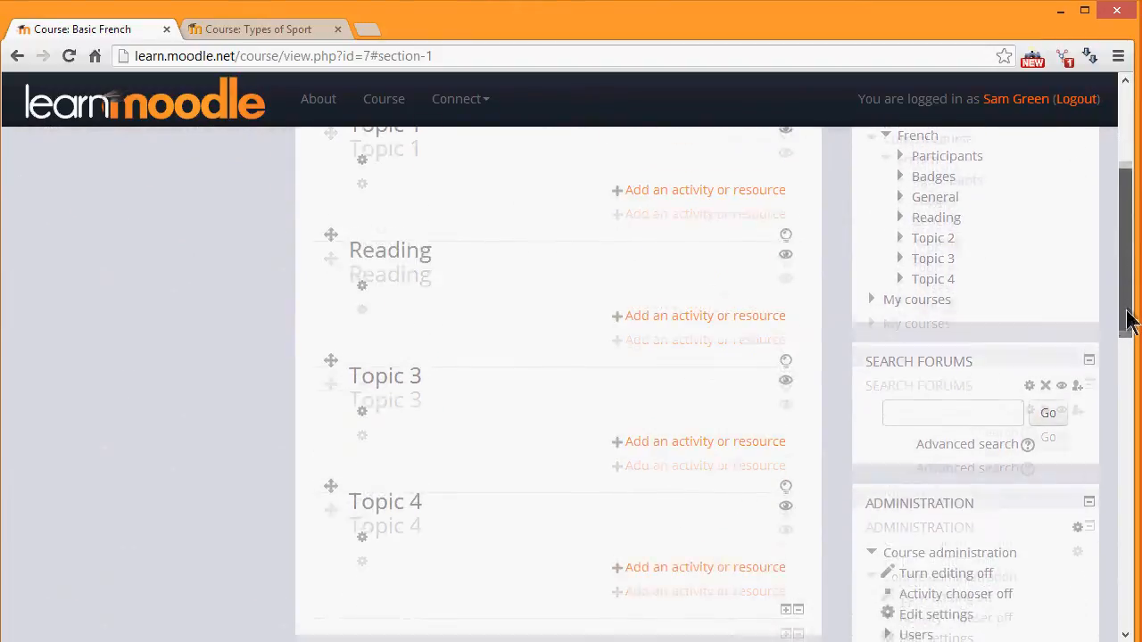
pyautogui.scroll(-3)
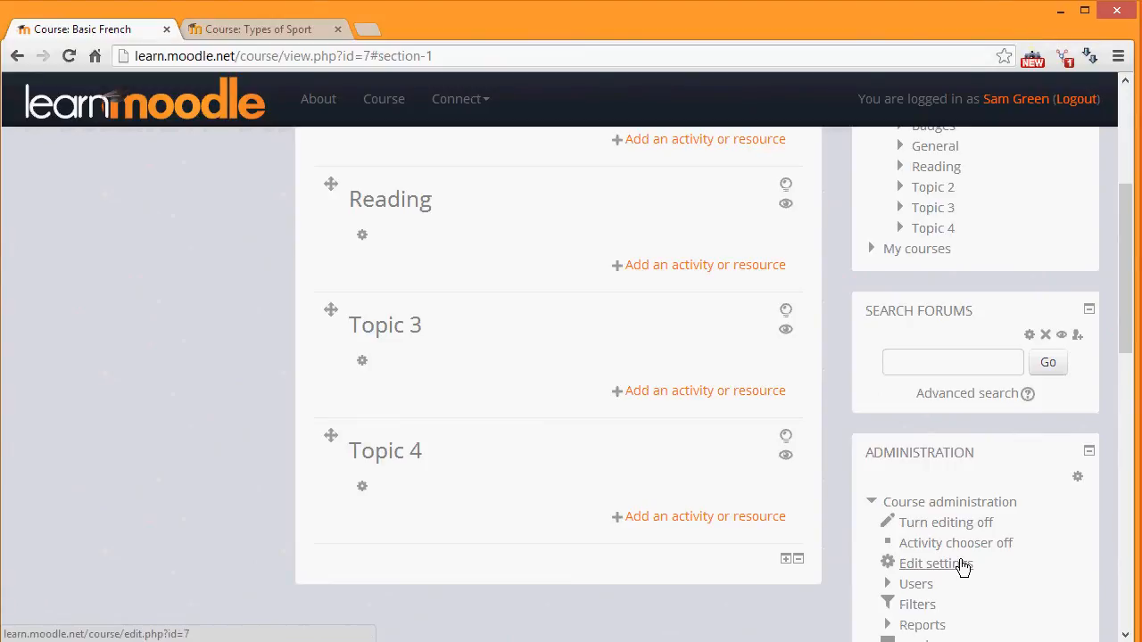
pyautogui.moveTo(762, 605)
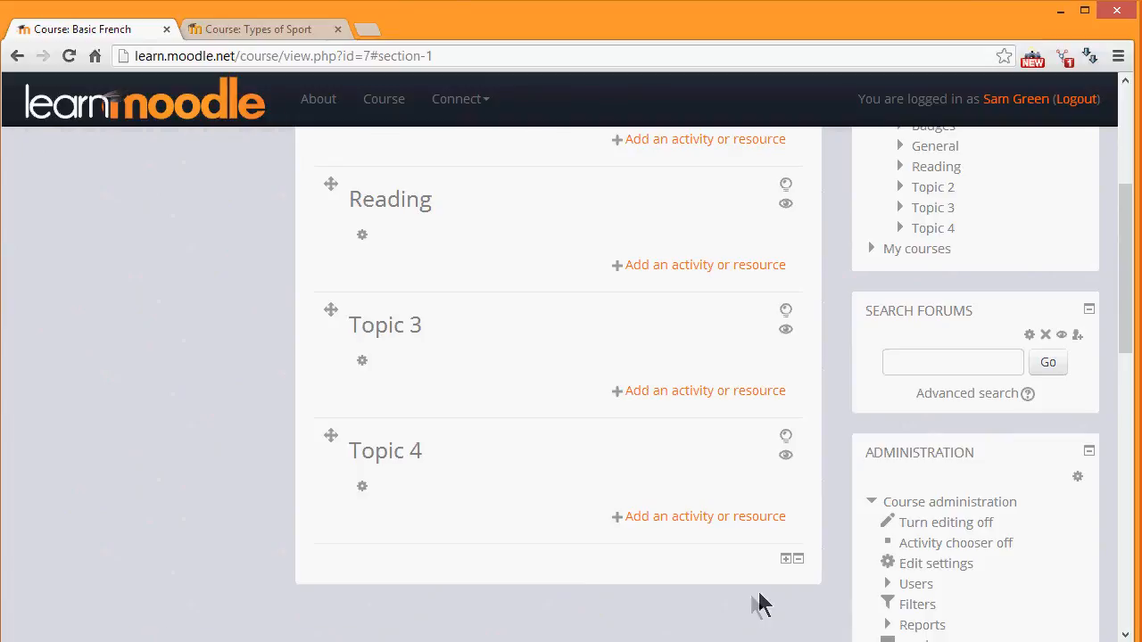
pyautogui.moveTo(786, 559)
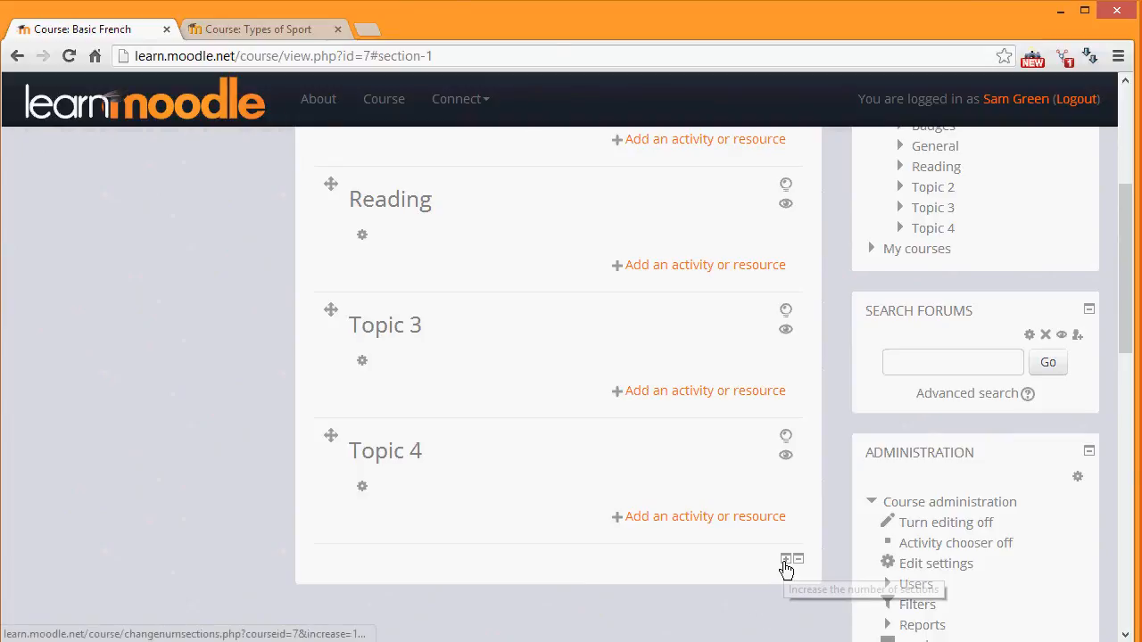
pyautogui.moveTo(803, 580)
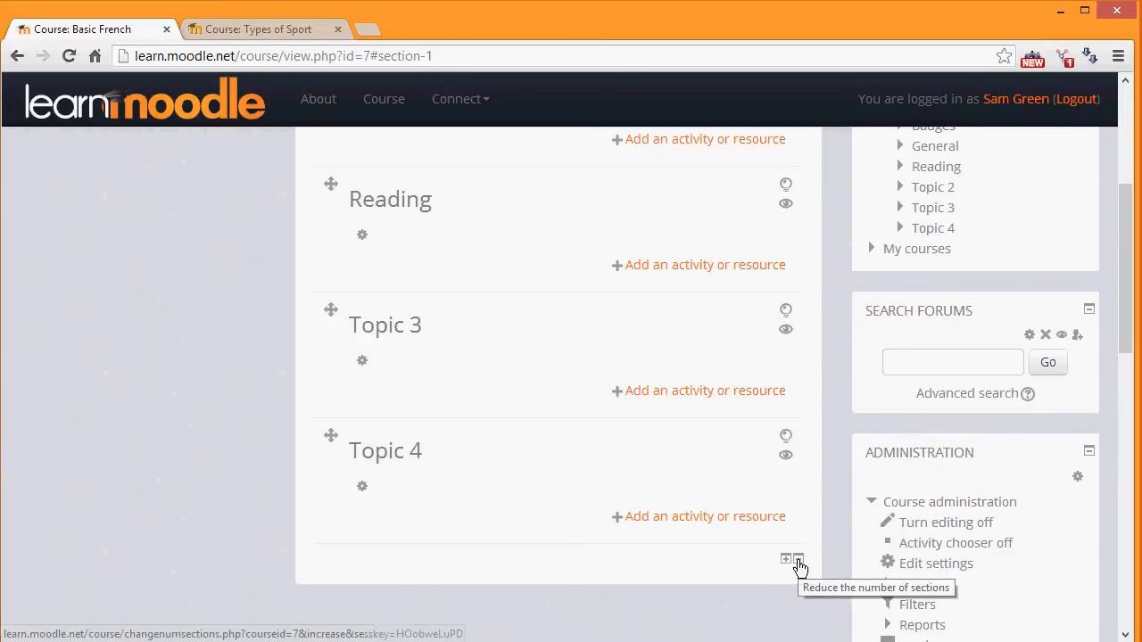
# - Remove the last section, leaving Topic 1, Reading and Topic 3
pyautogui.click(785, 559)
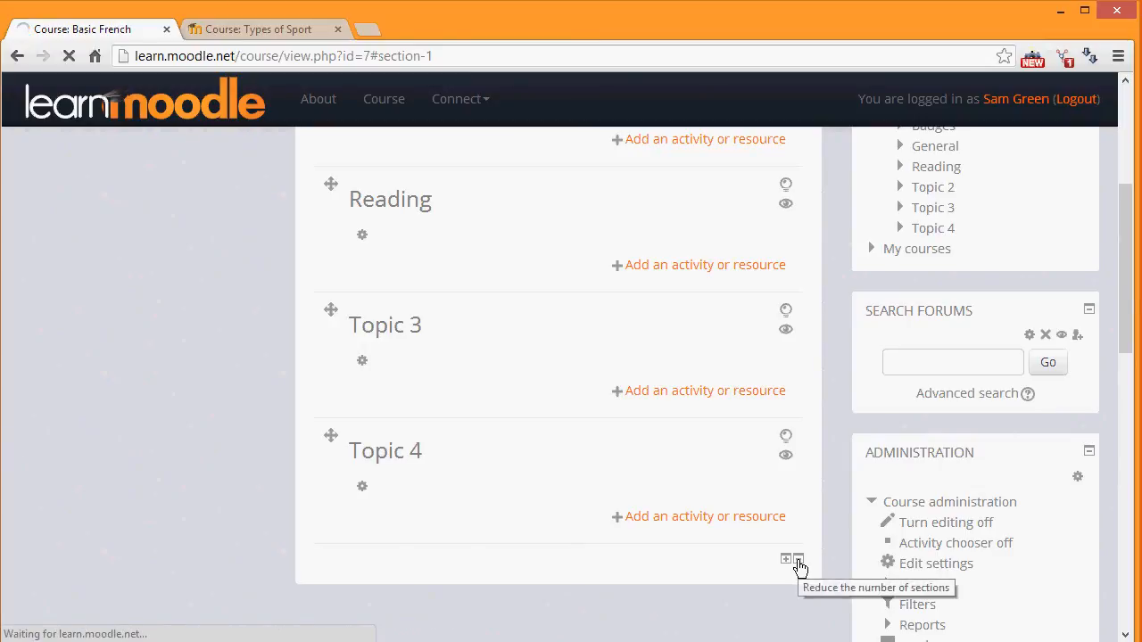
pyautogui.click(785, 559)
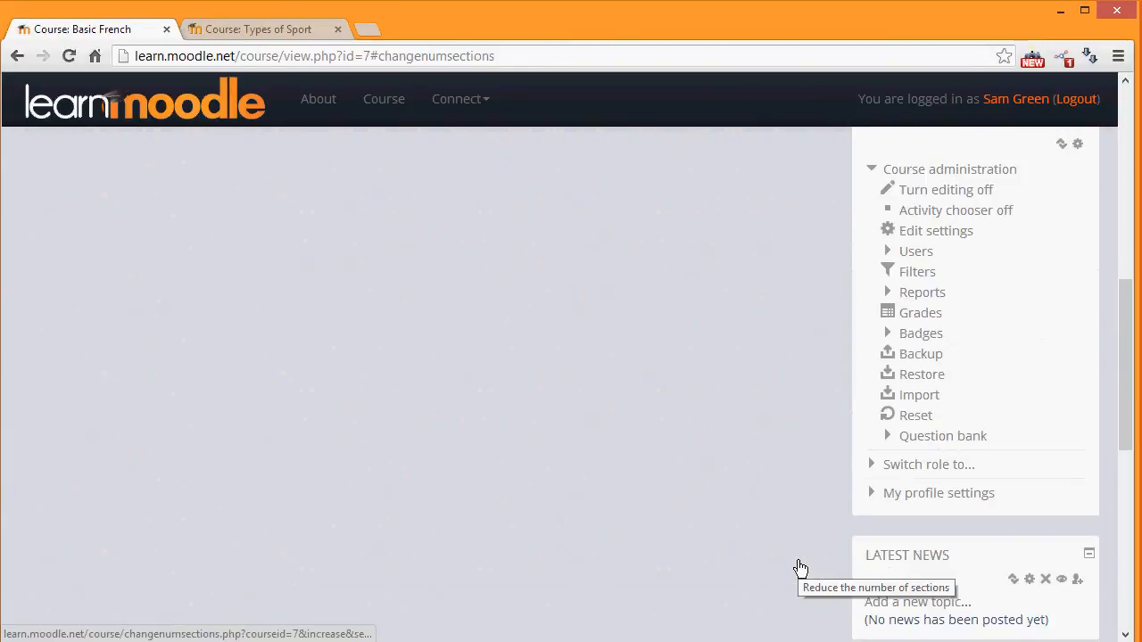
pyautogui.moveTo(1132, 454)
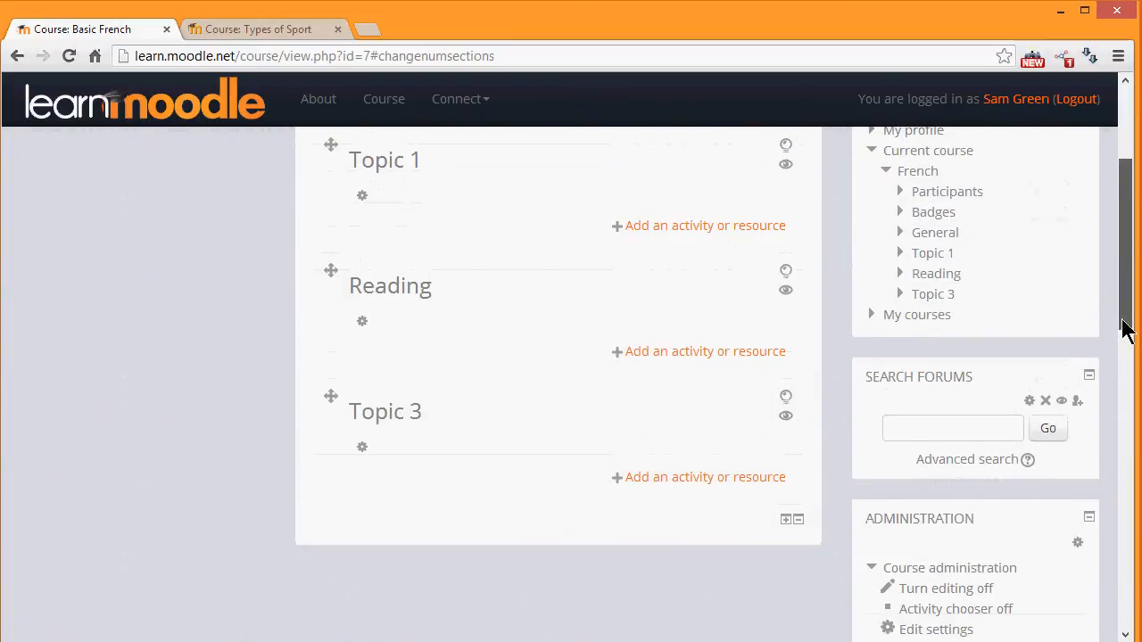
pyautogui.scroll(3)
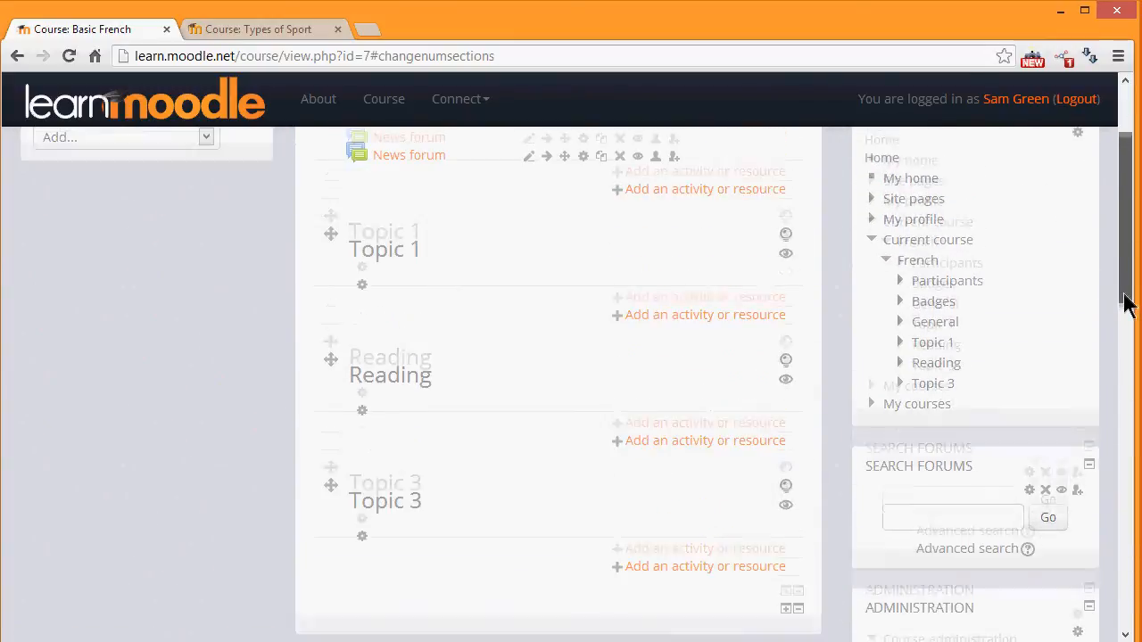